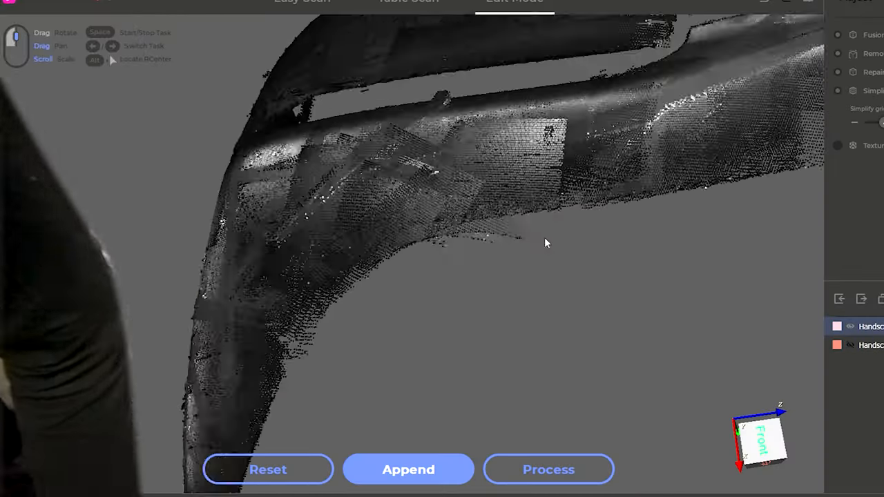
pyautogui.moveTo(545, 242); pyautogui.dragTo(579, 407)
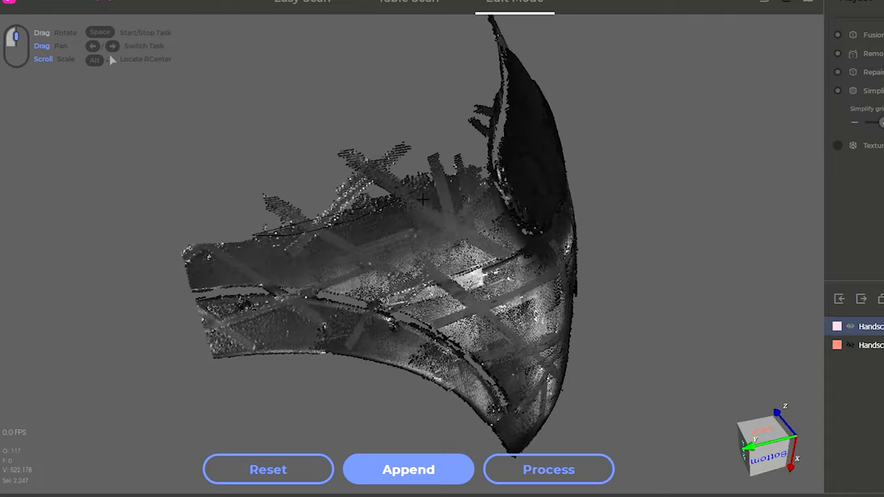
pyautogui.moveTo(414, 207); pyautogui.dragTo(359, 297)
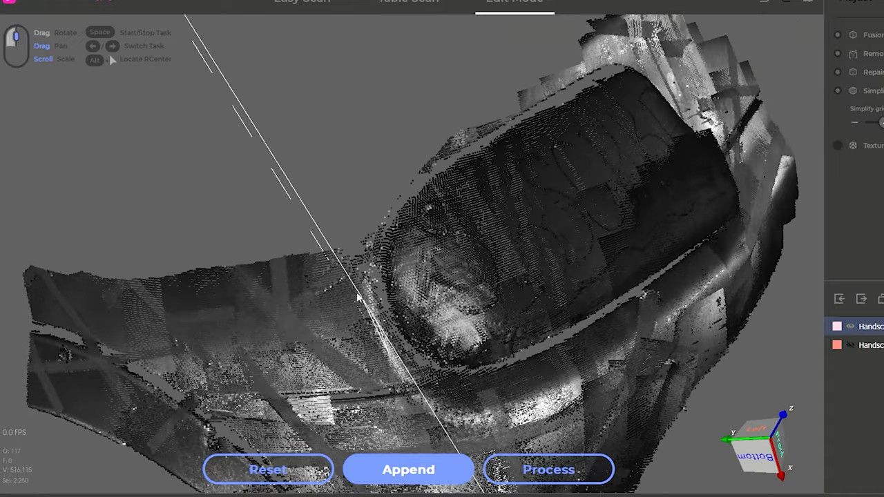